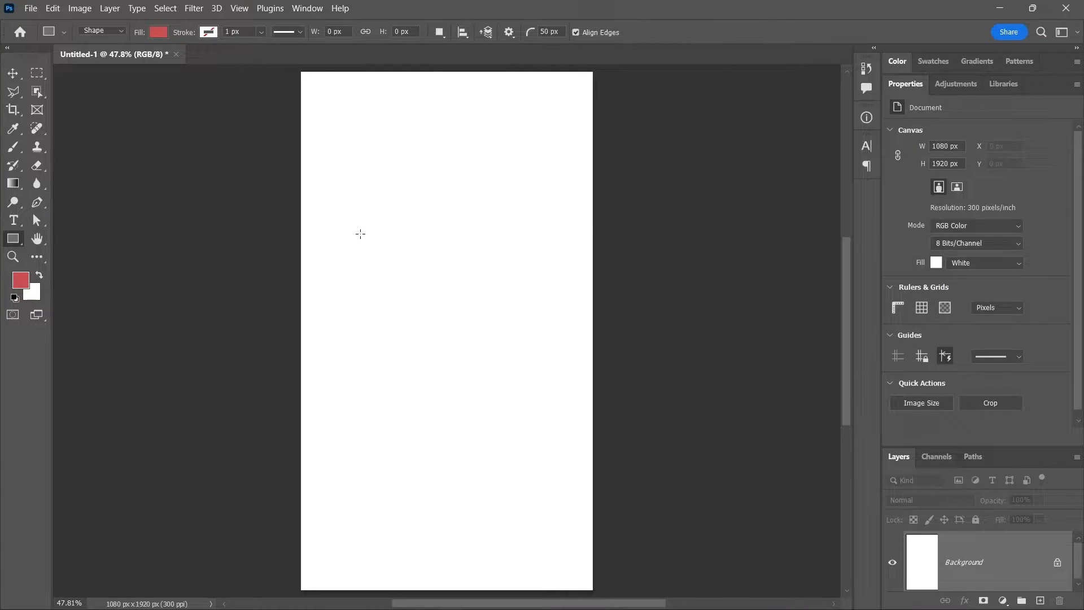
mouse_move(206, 273)
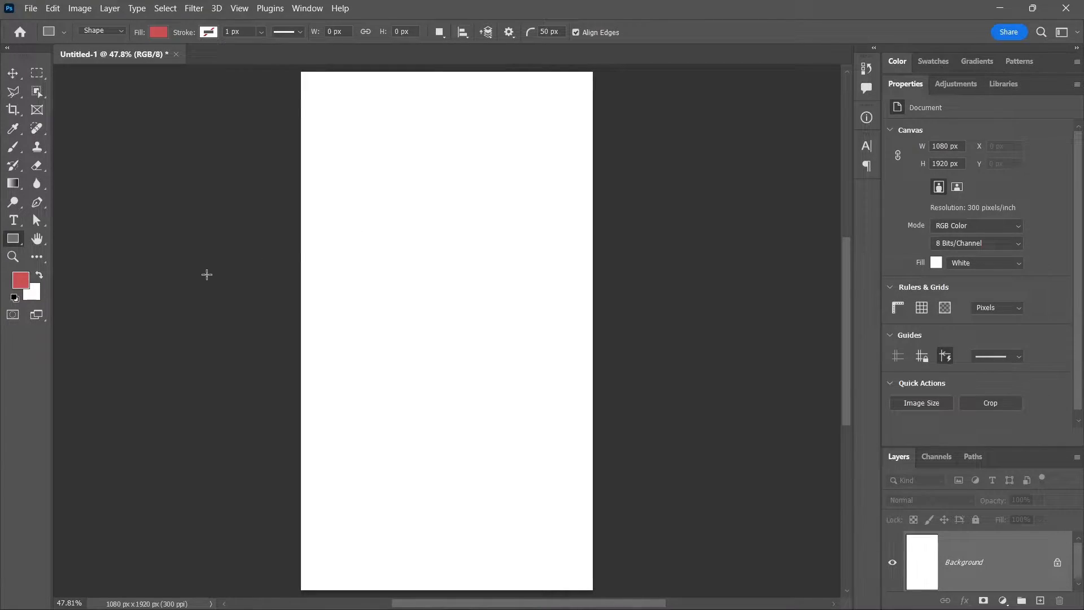
mouse_move(353, 164)
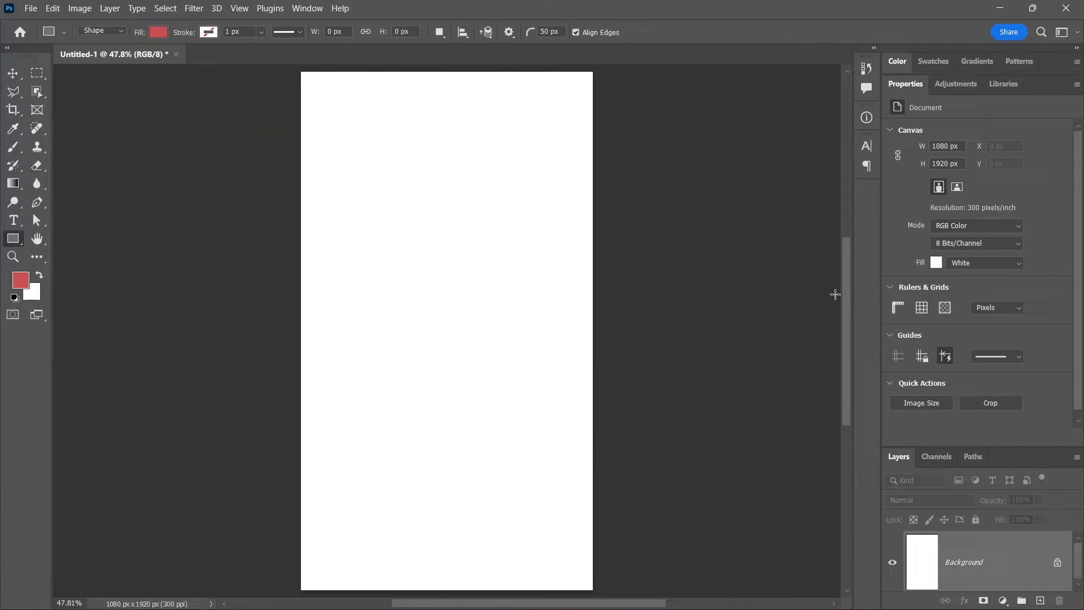
mouse_move(586, 27)
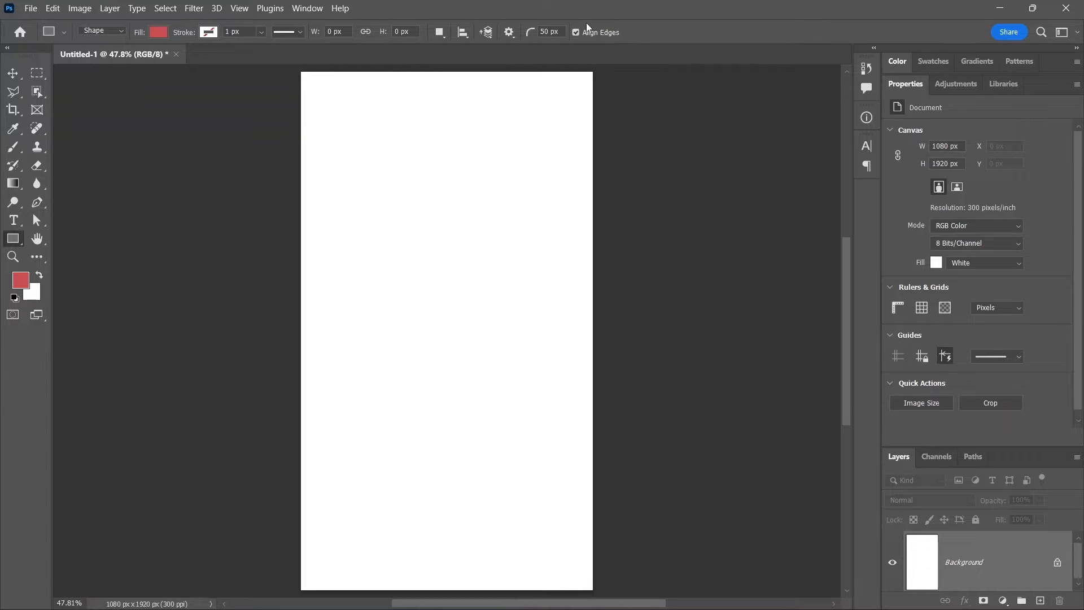
mouse_move(531, 32)
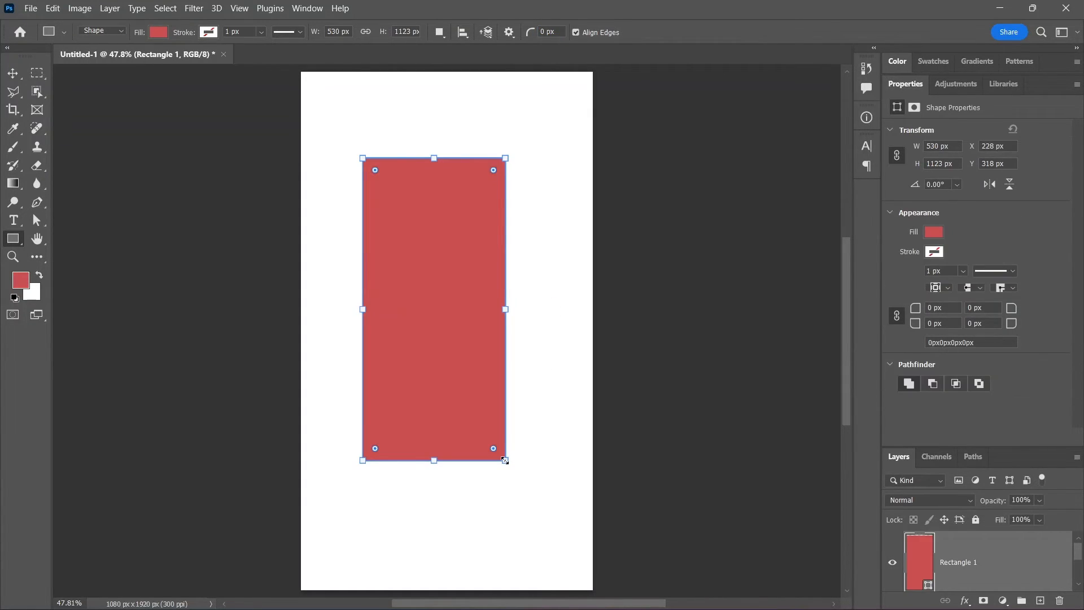
mouse_move(639, 418)
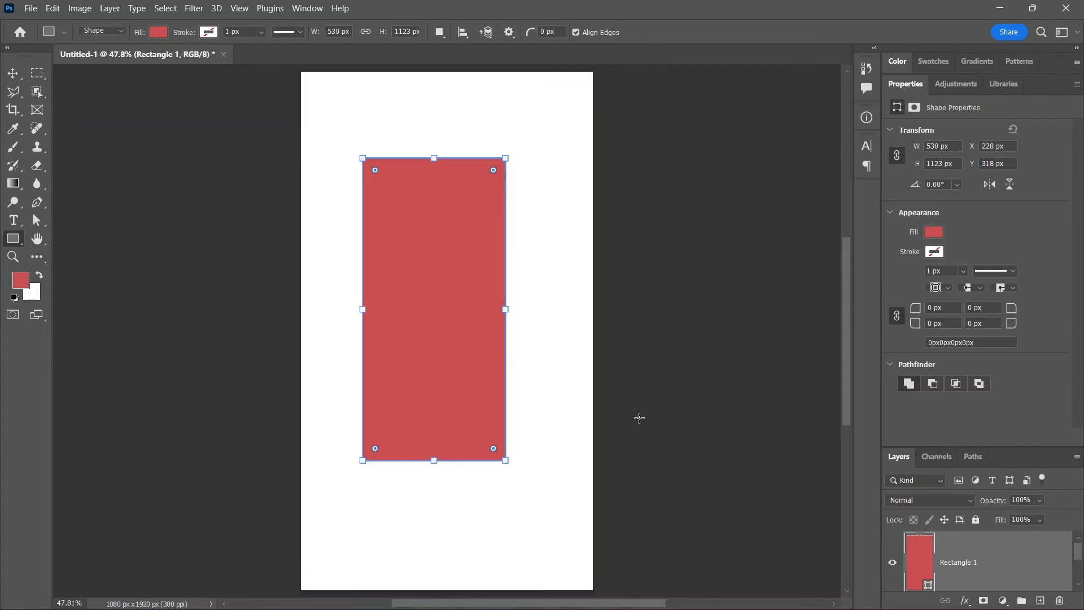